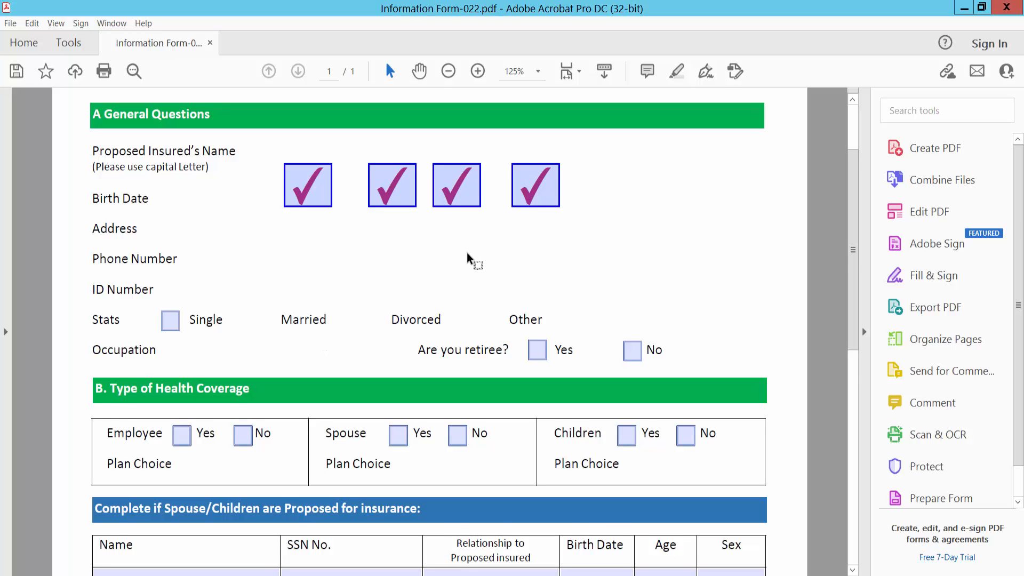
{"action": "mouse_move", "coordinate": [573, 17]}
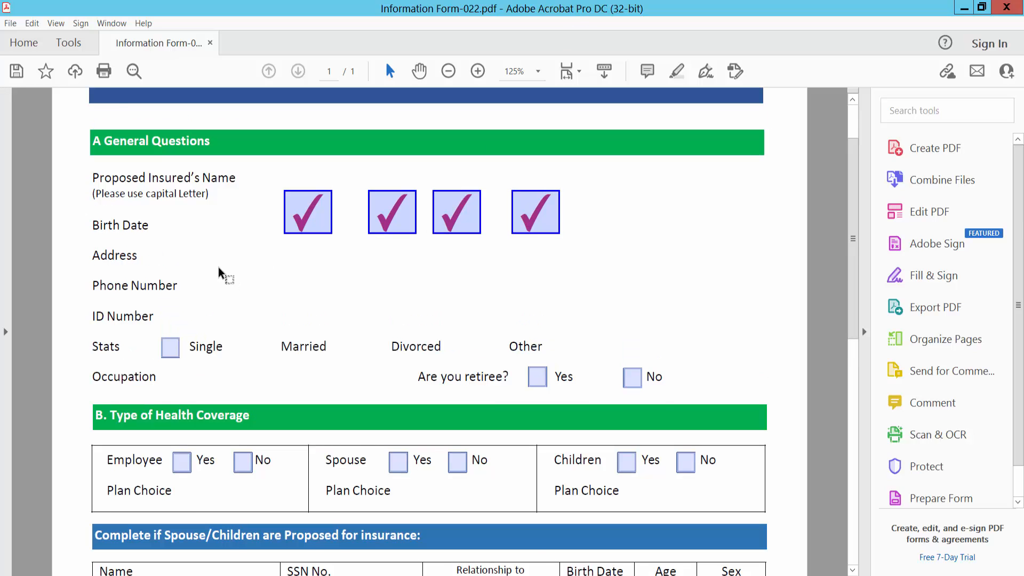
Step: Go to the Tools center listing Acrobat's tool categories
{"action": "left_click", "coordinate": [67, 42]}
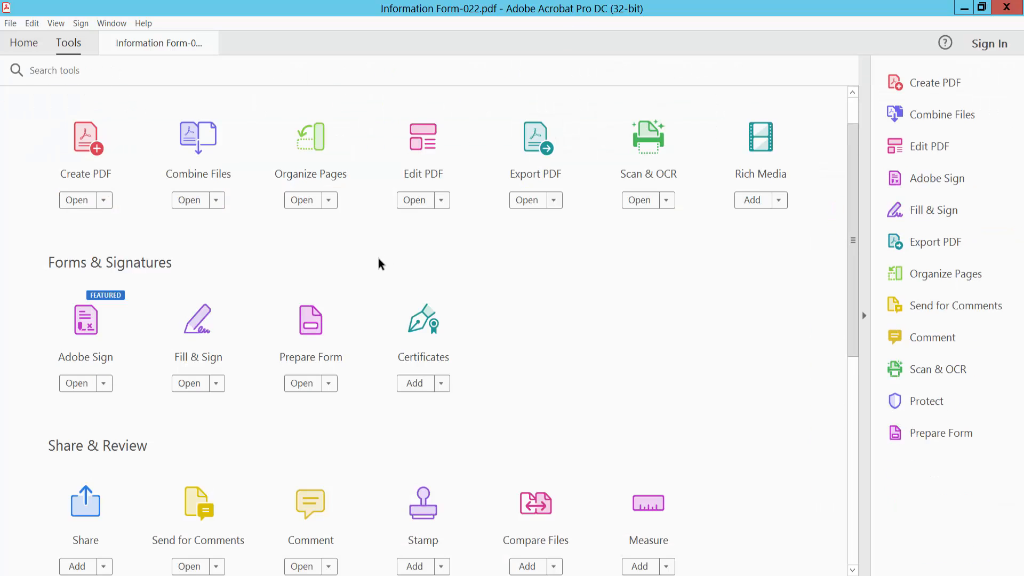
{"action": "mouse_move", "coordinate": [316, 357]}
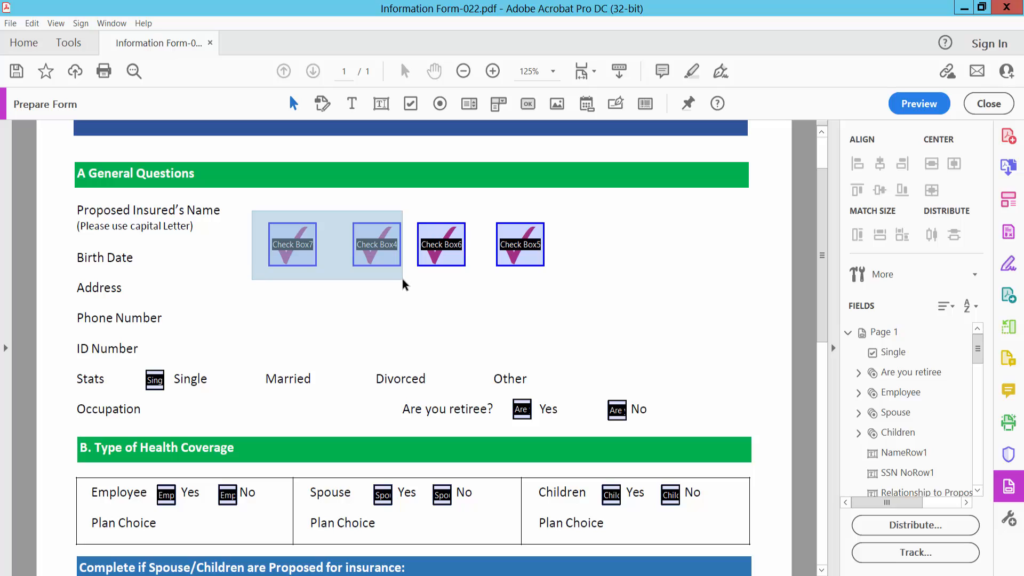
Step: Copy Check Box7 and Check Box4 and paste them in a row below
{"action": "right_click", "coordinate": [291, 245]}
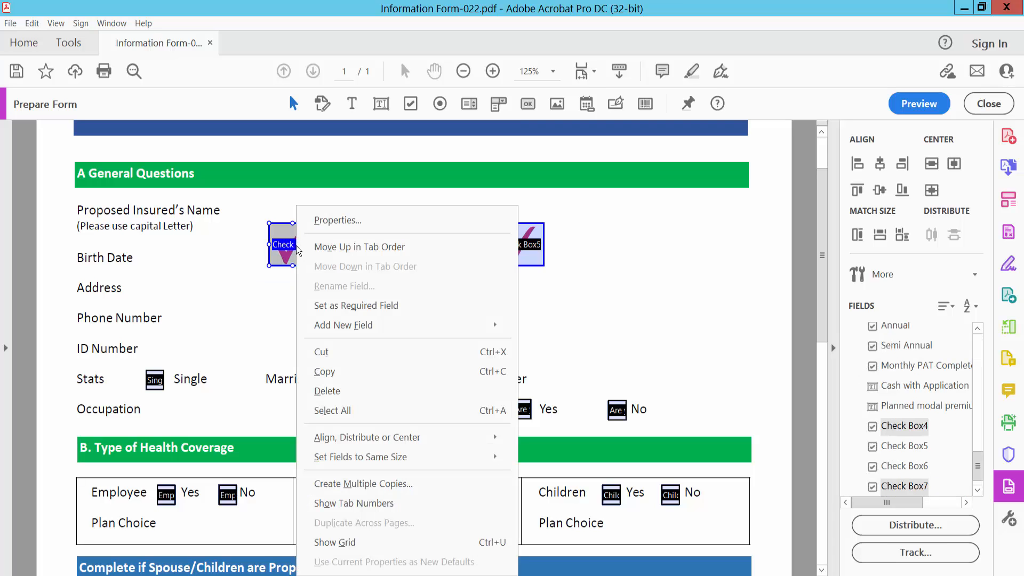
{"action": "mouse_move", "coordinate": [333, 380]}
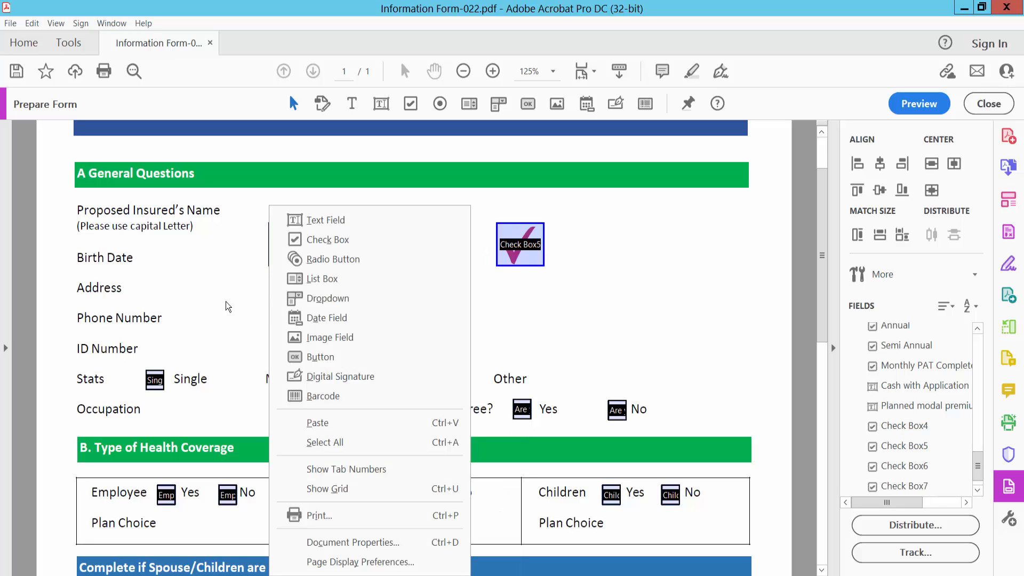
{"action": "left_click", "coordinate": [325, 442]}
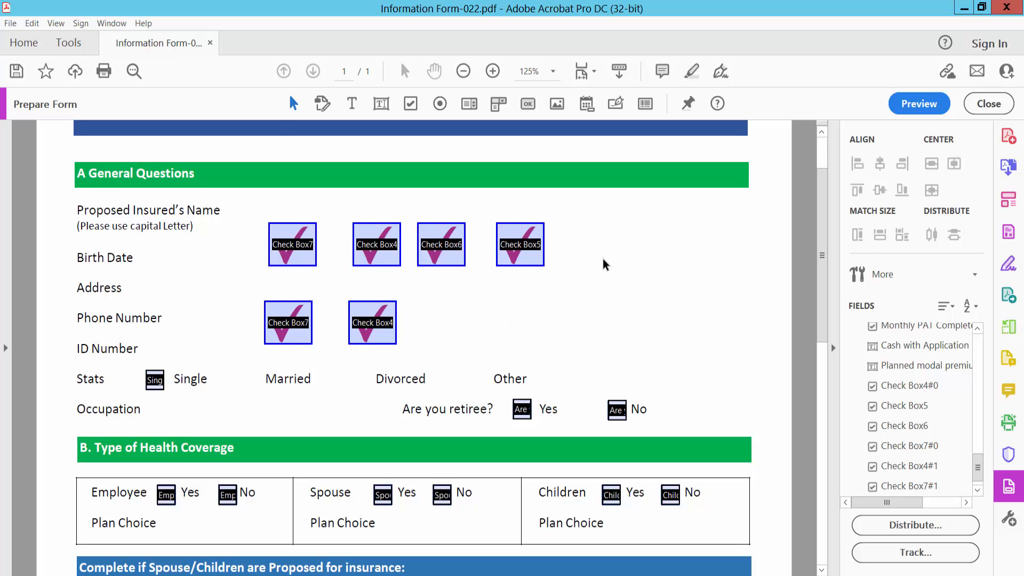
{"action": "mouse_move", "coordinate": [411, 205]}
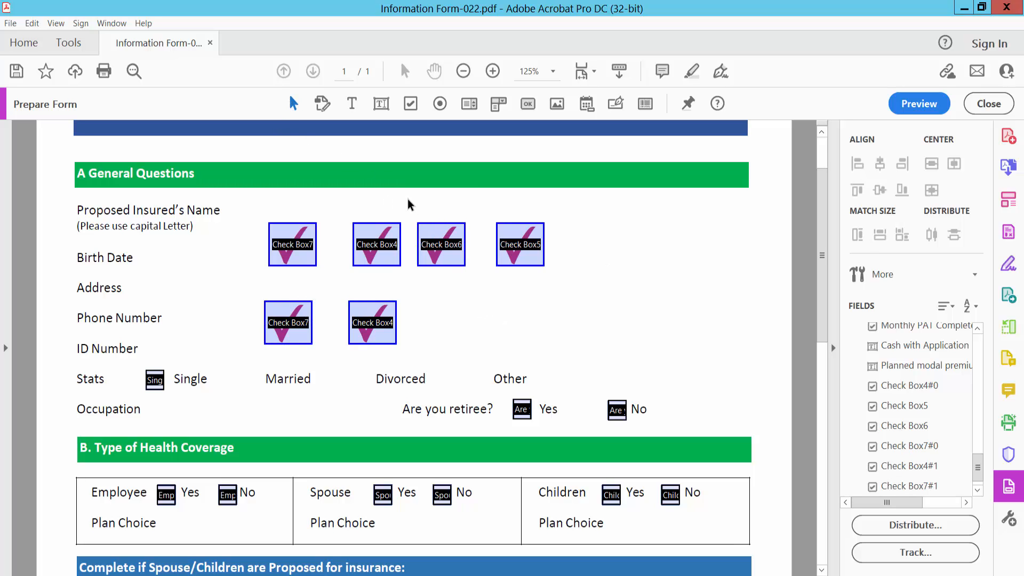
Step: Select Check Box6 and Check Box5 and bring up their context menu
{"action": "left_click", "coordinate": [520, 244]}
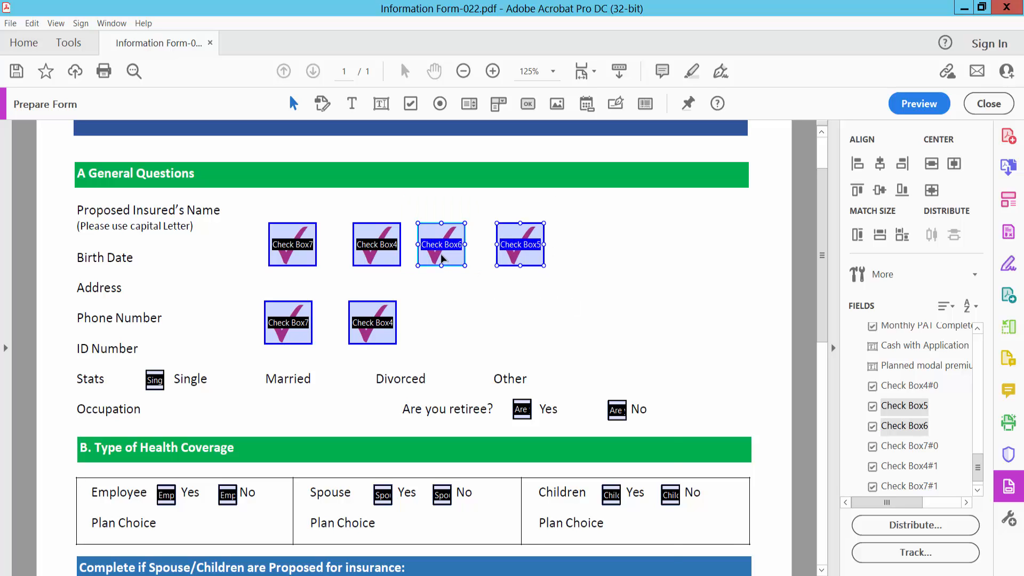
{"action": "right_click", "coordinate": [442, 245]}
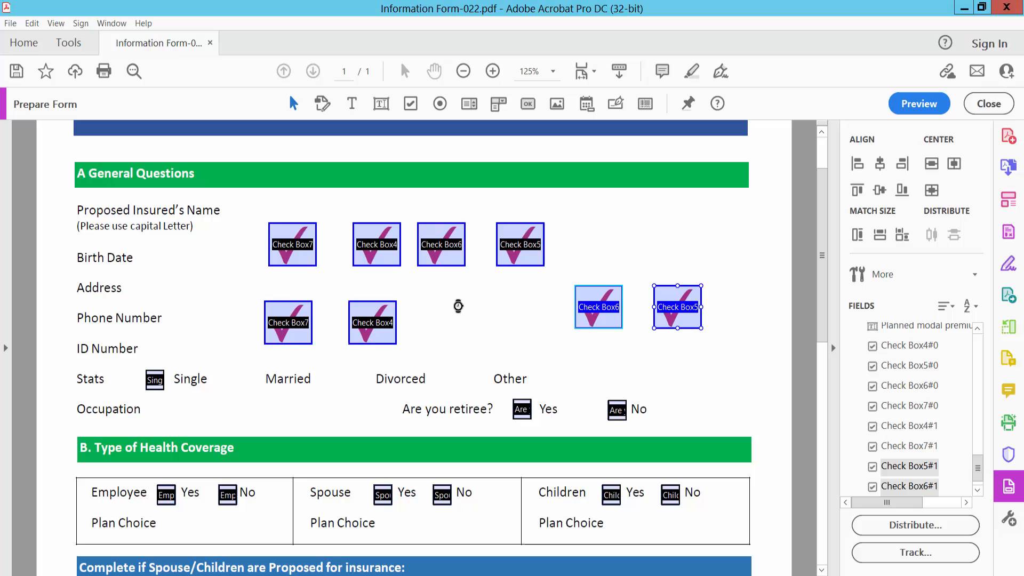
{"action": "mouse_move", "coordinate": [503, 286]}
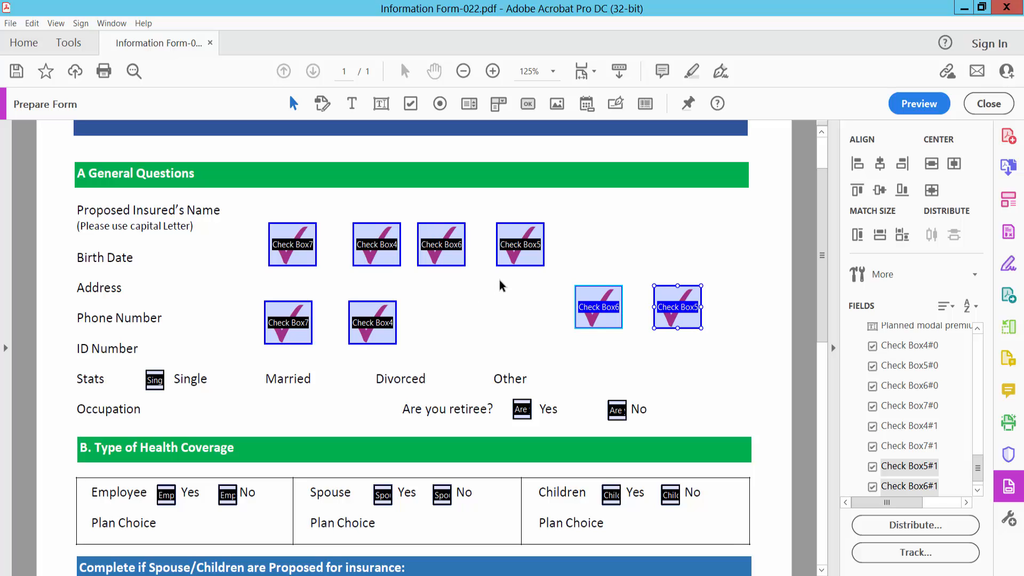